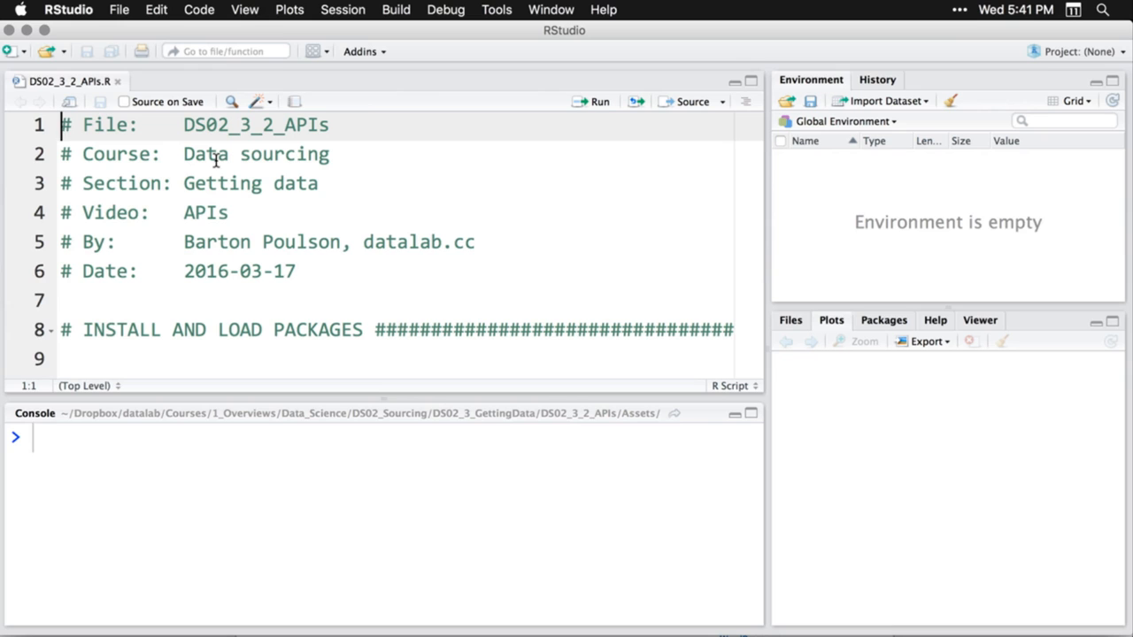
Step: Load jsonlite with pacman::p_load and bring the LOAD DATA browseURL lines into view
scroll(down, 3)
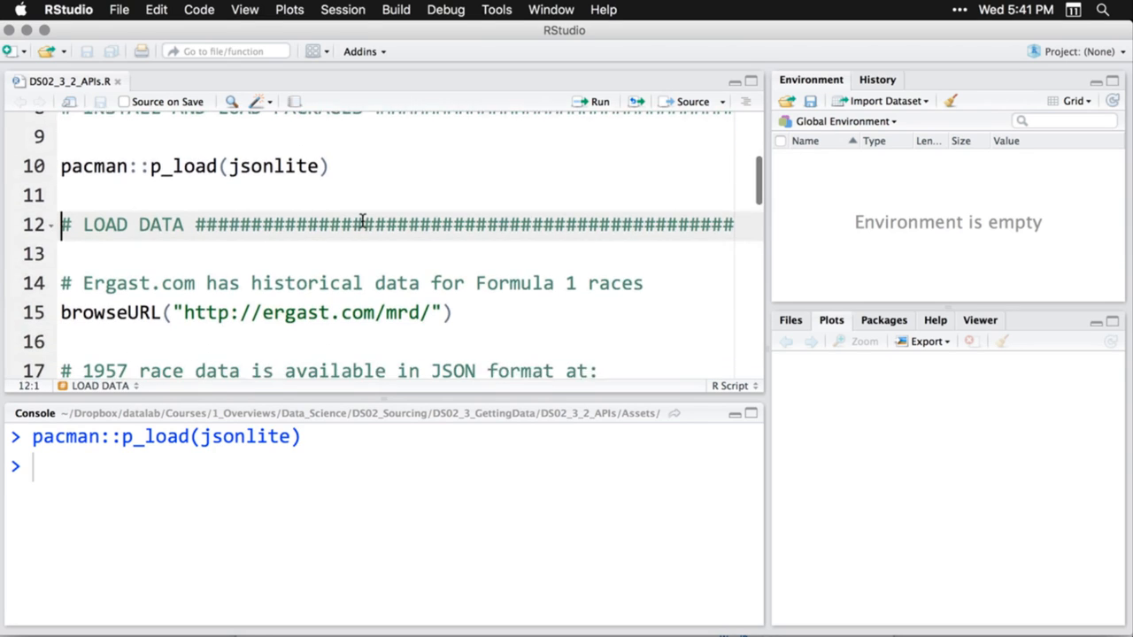
scroll(down, 3)
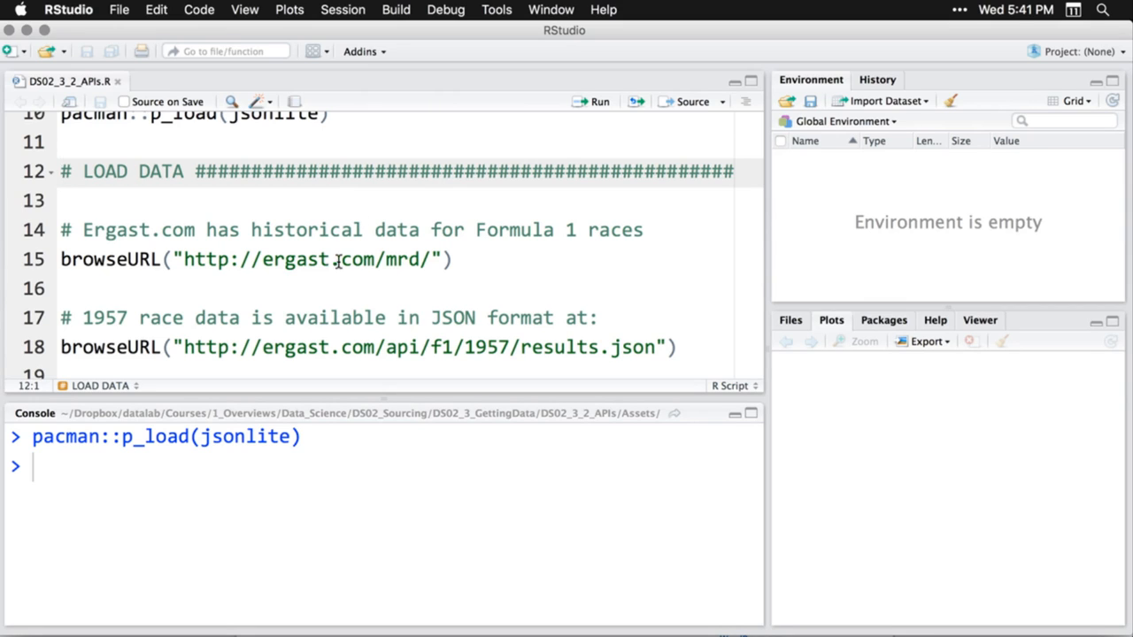
mouse_move(455, 266)
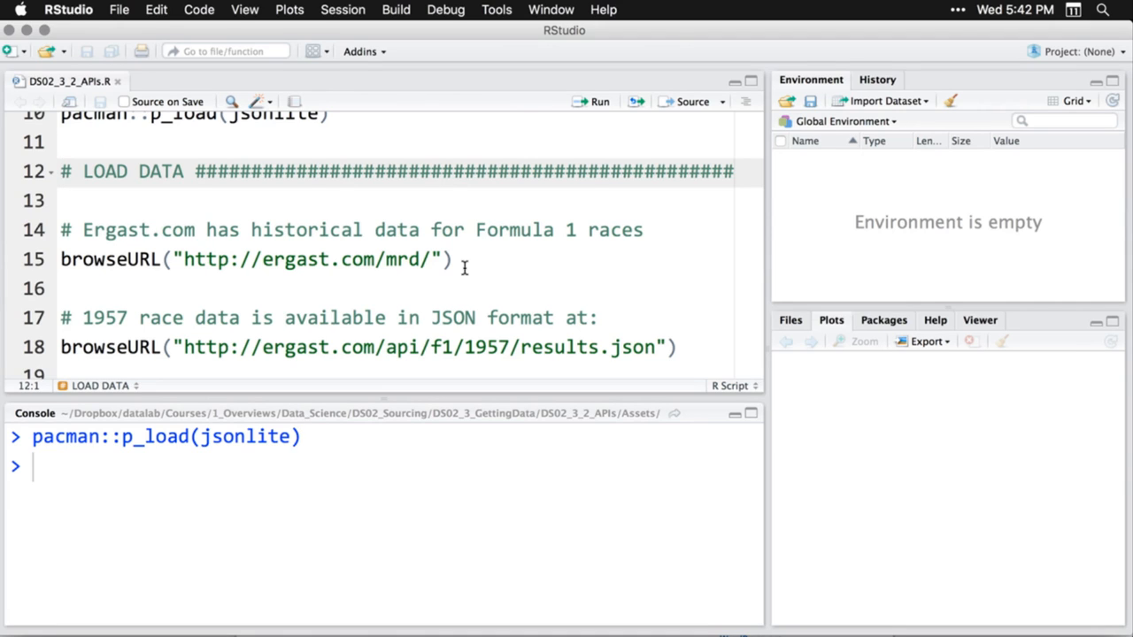
mouse_move(464, 276)
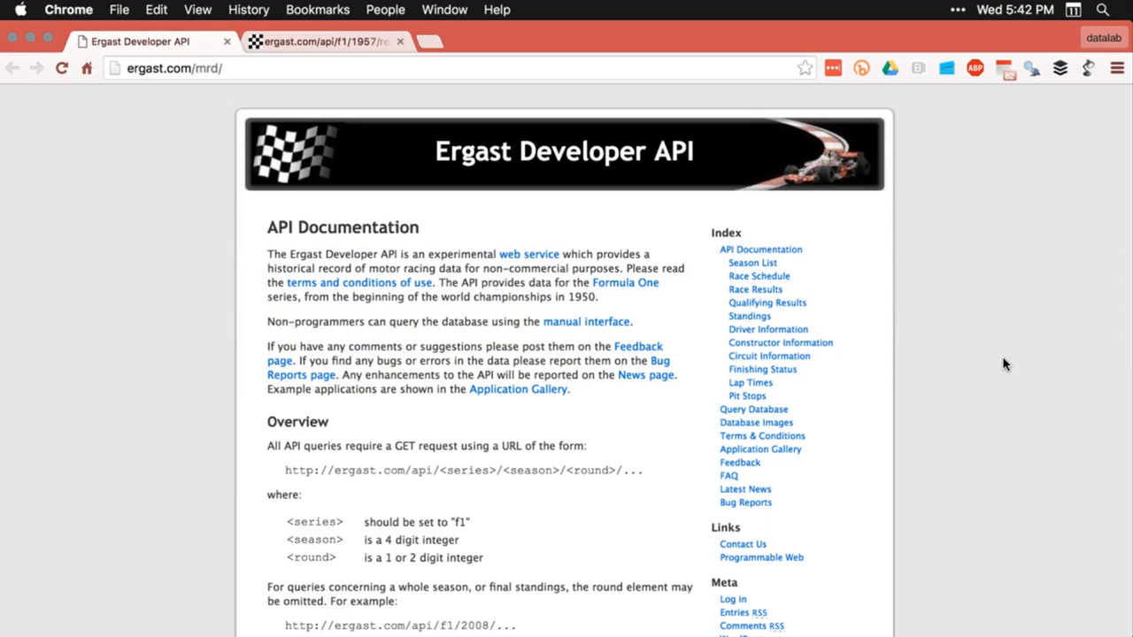
mouse_move(955, 477)
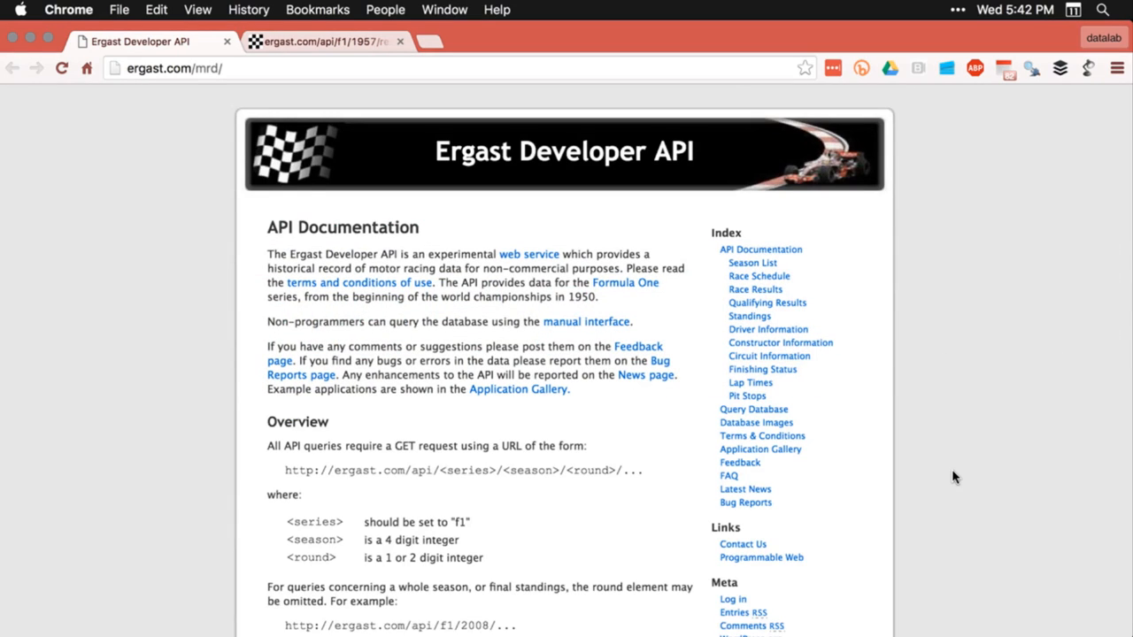
Step: Read the Ergast API documentation down to the XML, JSON and JSONP response formats
scroll(down, 3)
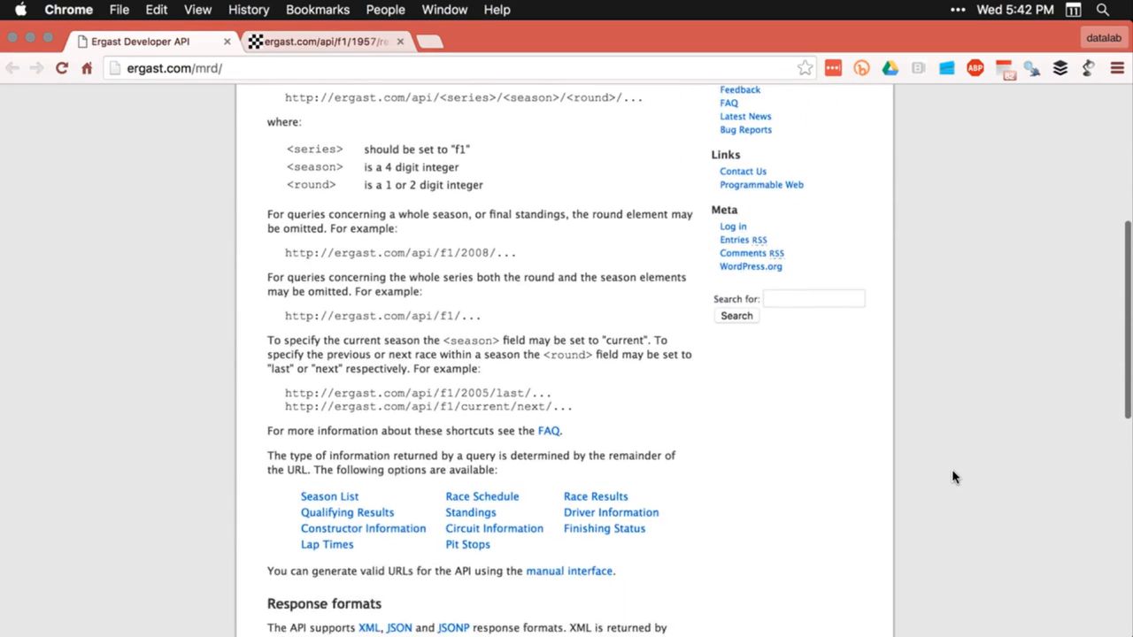
scroll(down, 3)
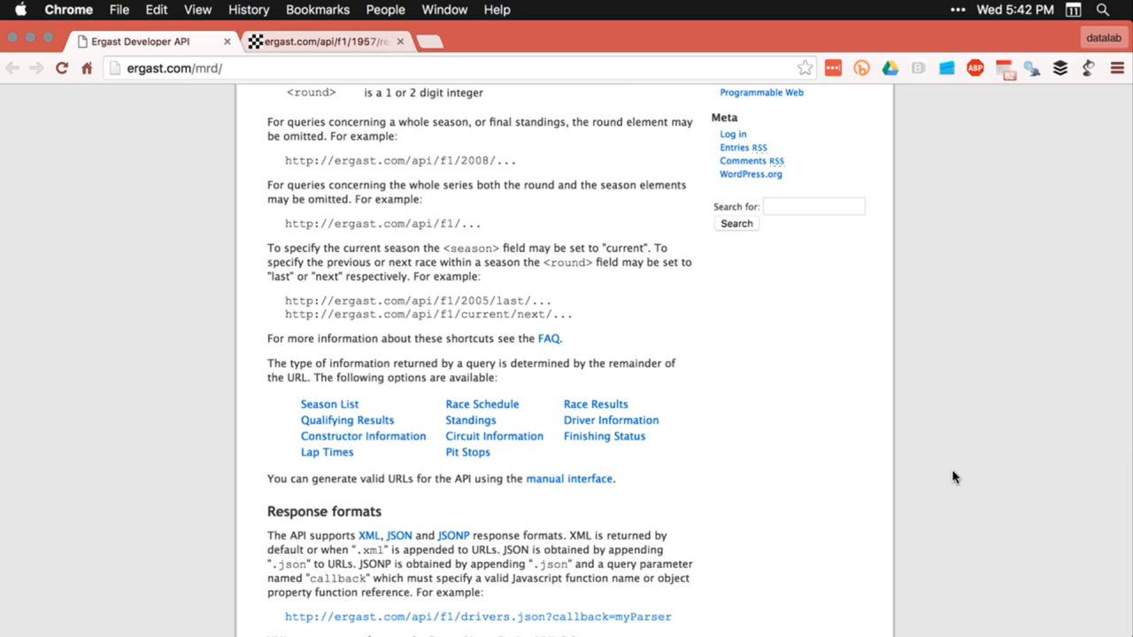
mouse_move(572, 305)
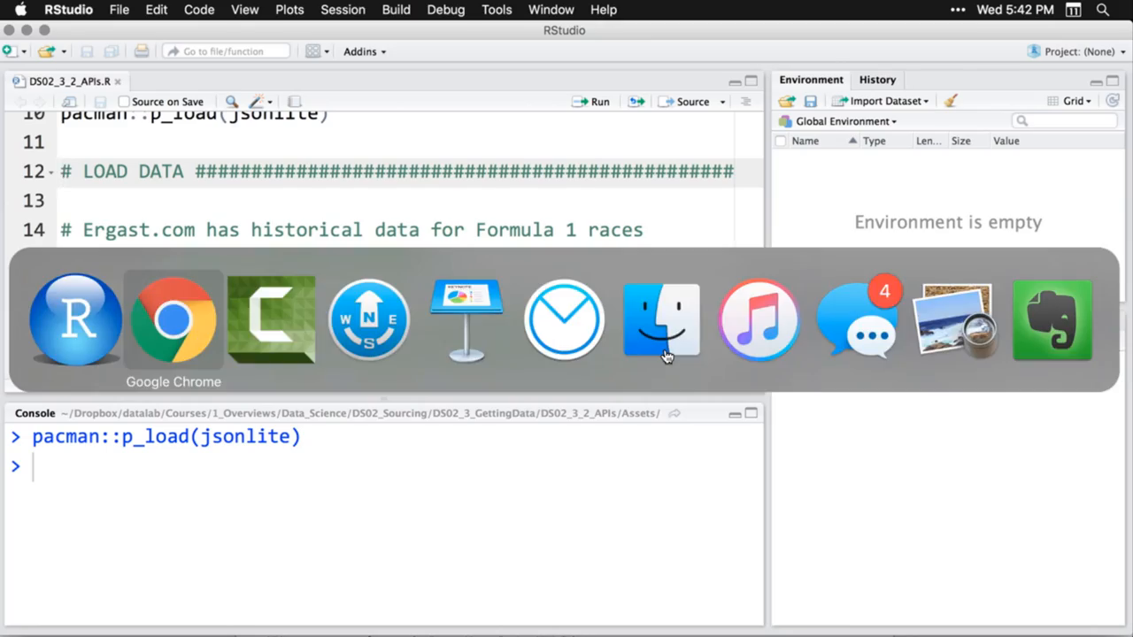
Step: Look through the raw 1957 results.json in Chrome
click(173, 319)
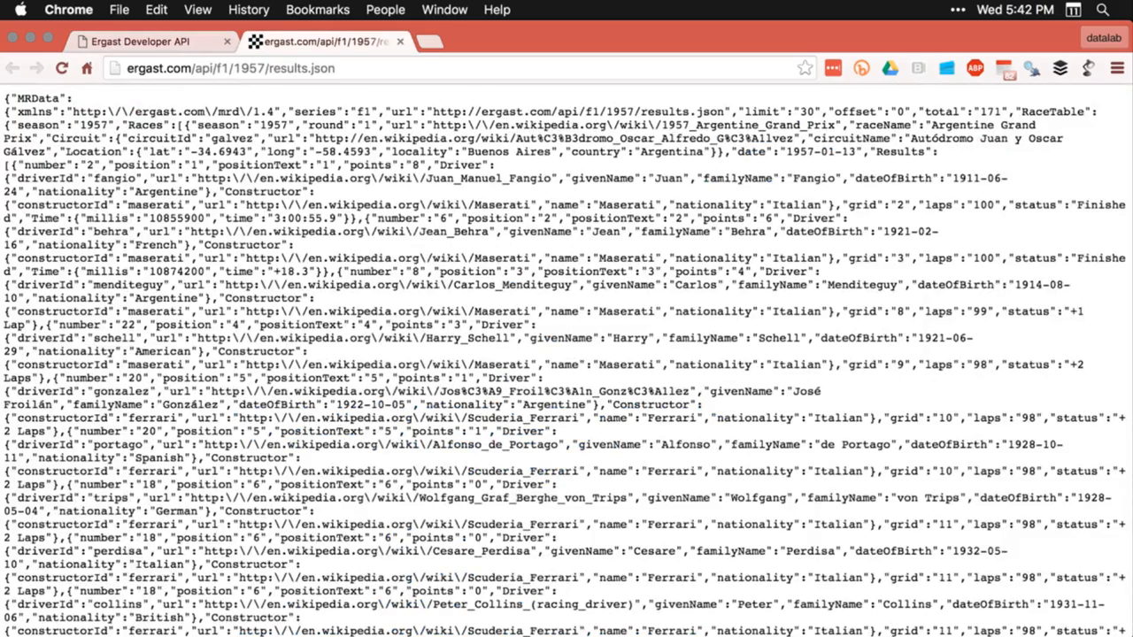
scroll(down, 3)
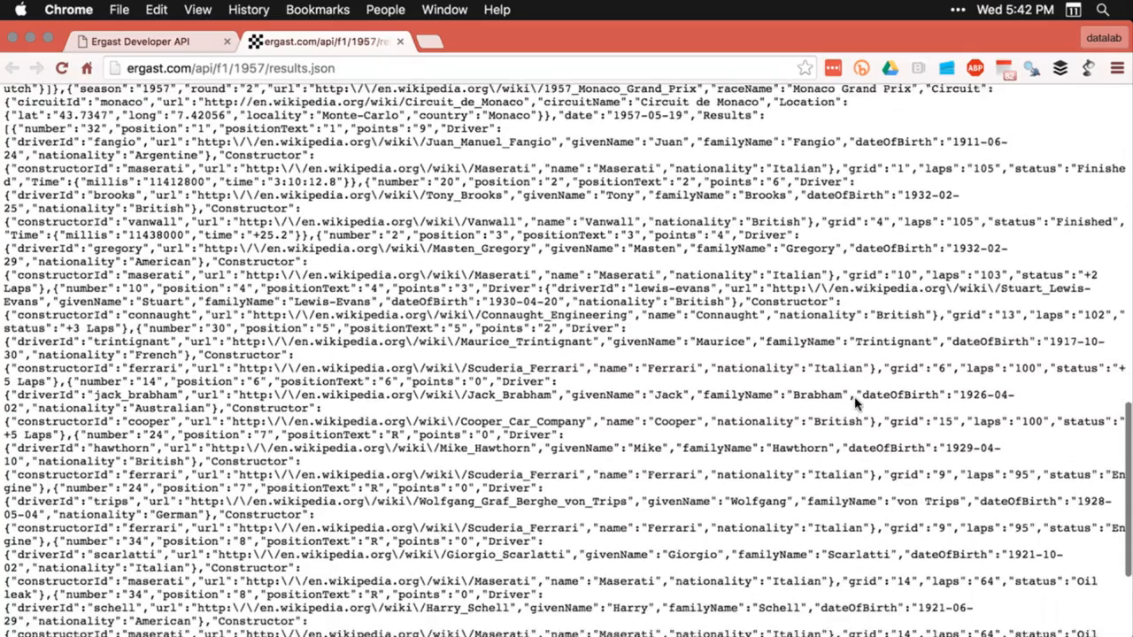
scroll(down, 3)
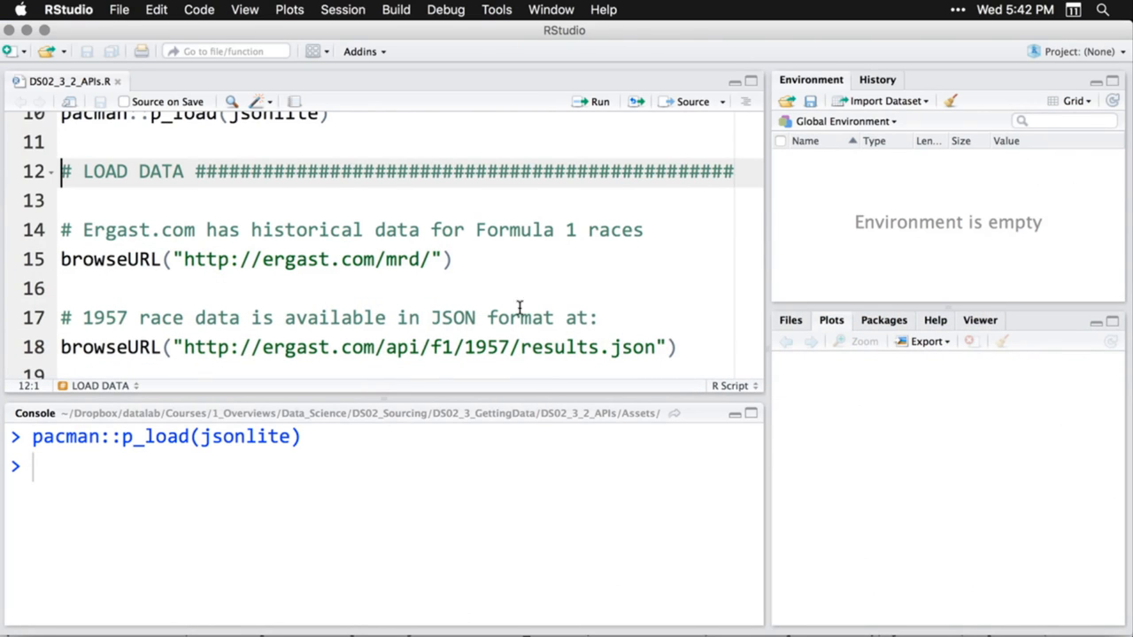
Step: Fetch the 1957 results with (f1 <- fromJSON(url)) and scroll the printed output
scroll(down, 3)
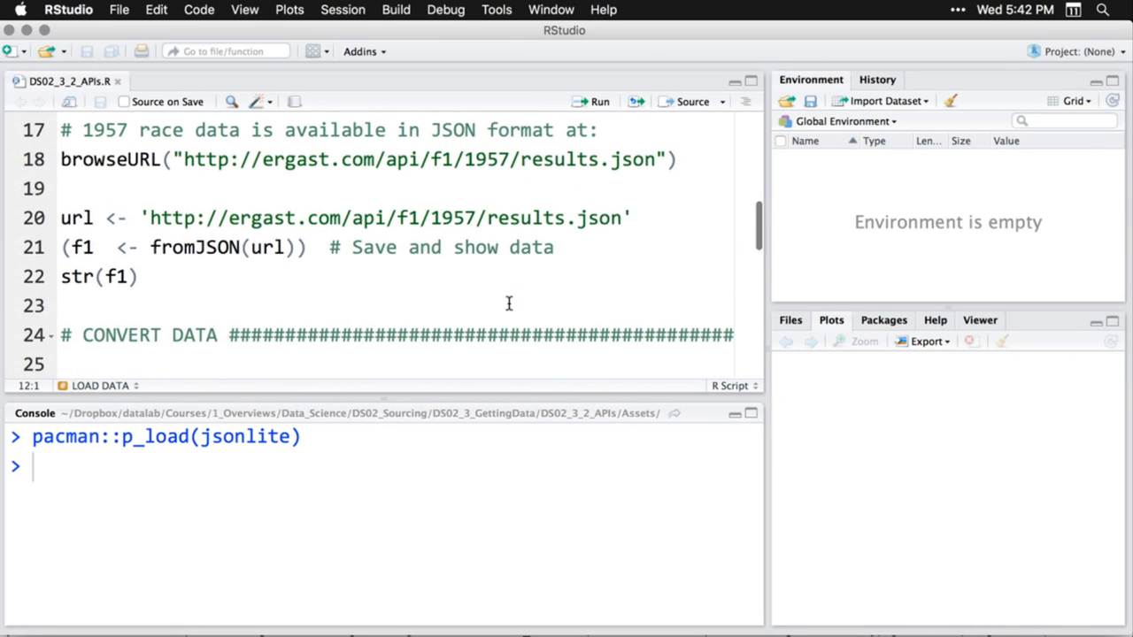
click(60, 218)
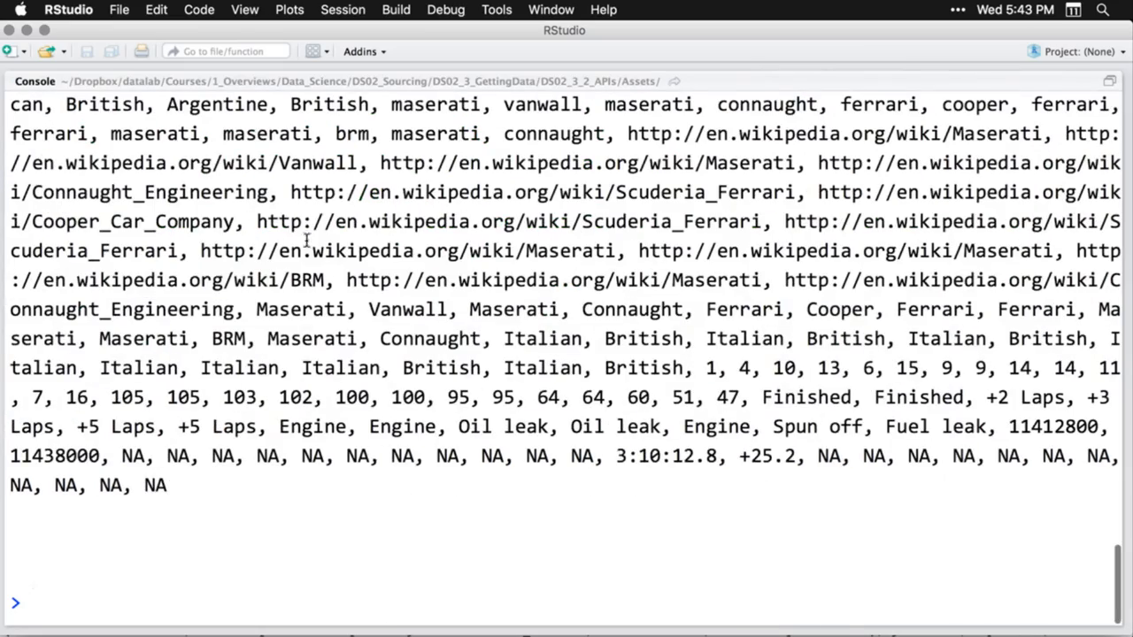
scroll(down, 3)
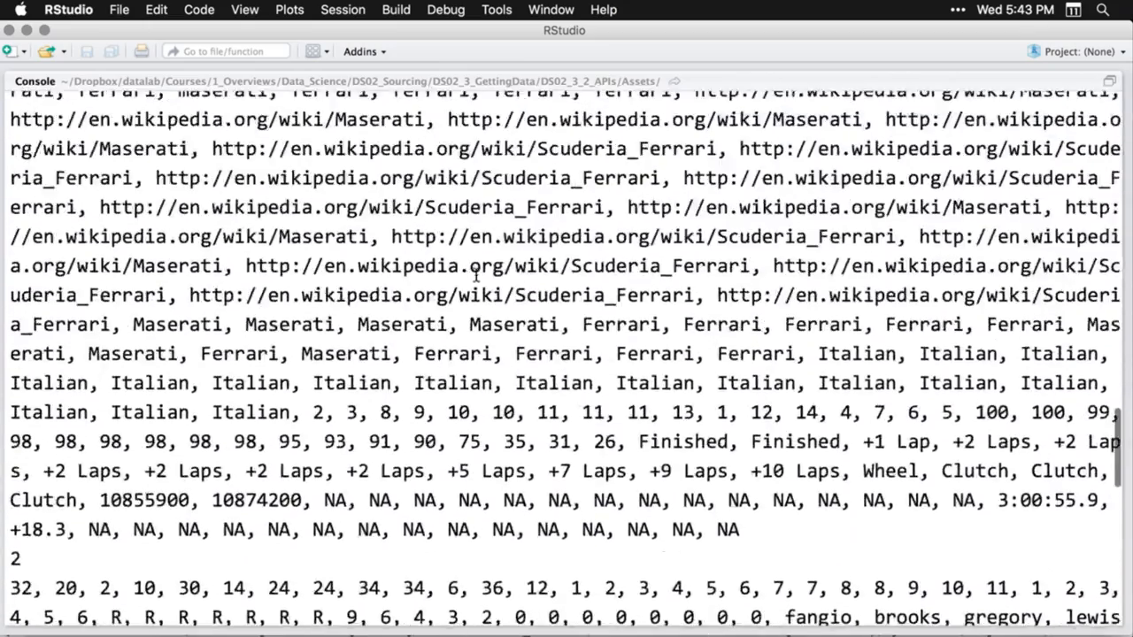
scroll(down, 3)
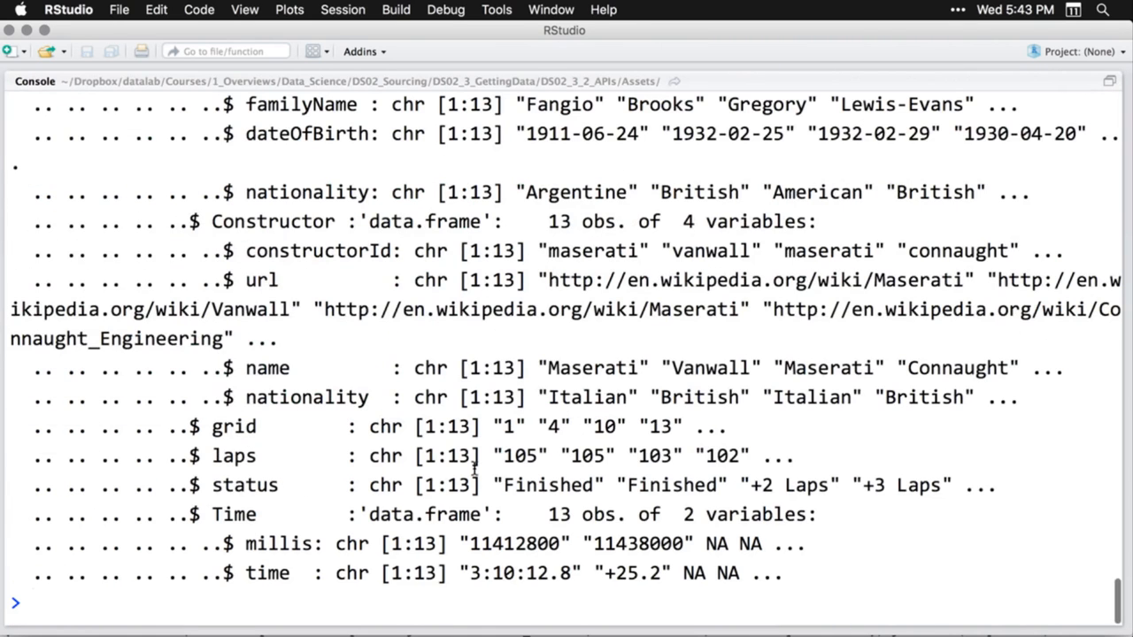
Step: List str(f1) and store the first race's Driver results as dr
scroll(down, 3)
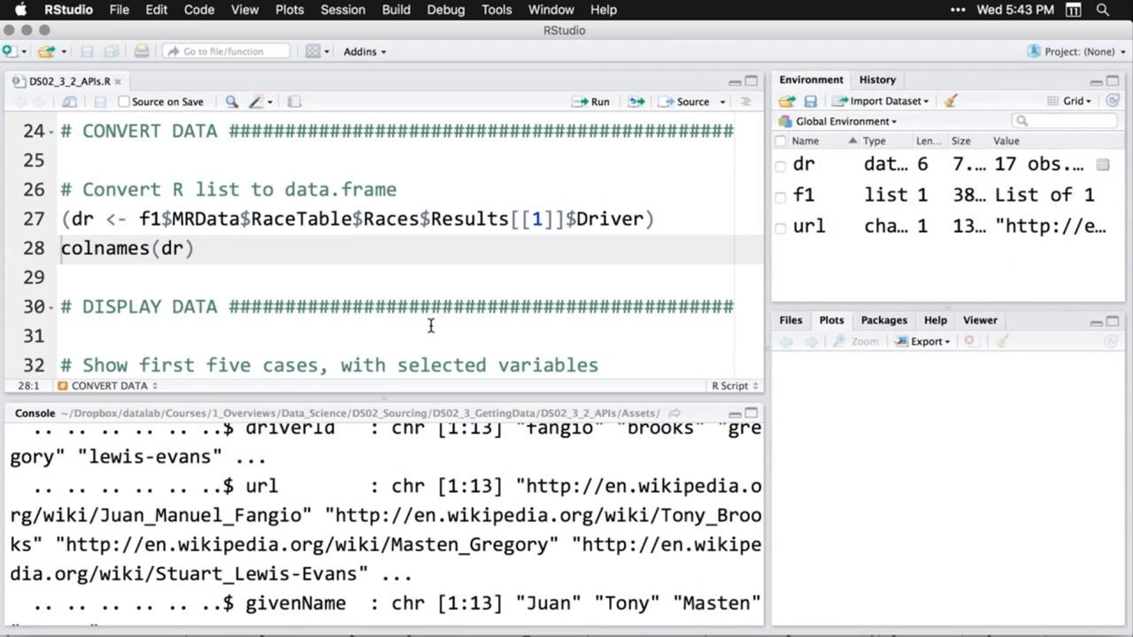
mouse_move(242, 257)
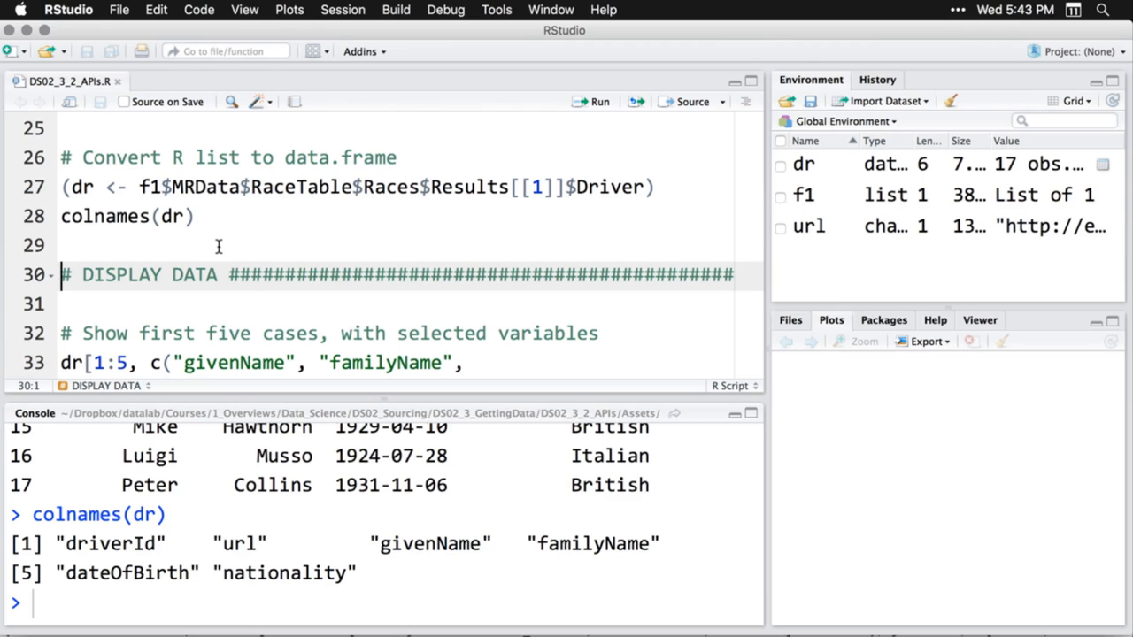
Step: Print colnames(dr): driverId, url, givenName, familyName, dateOfBirth, nationality
scroll(down, 3)
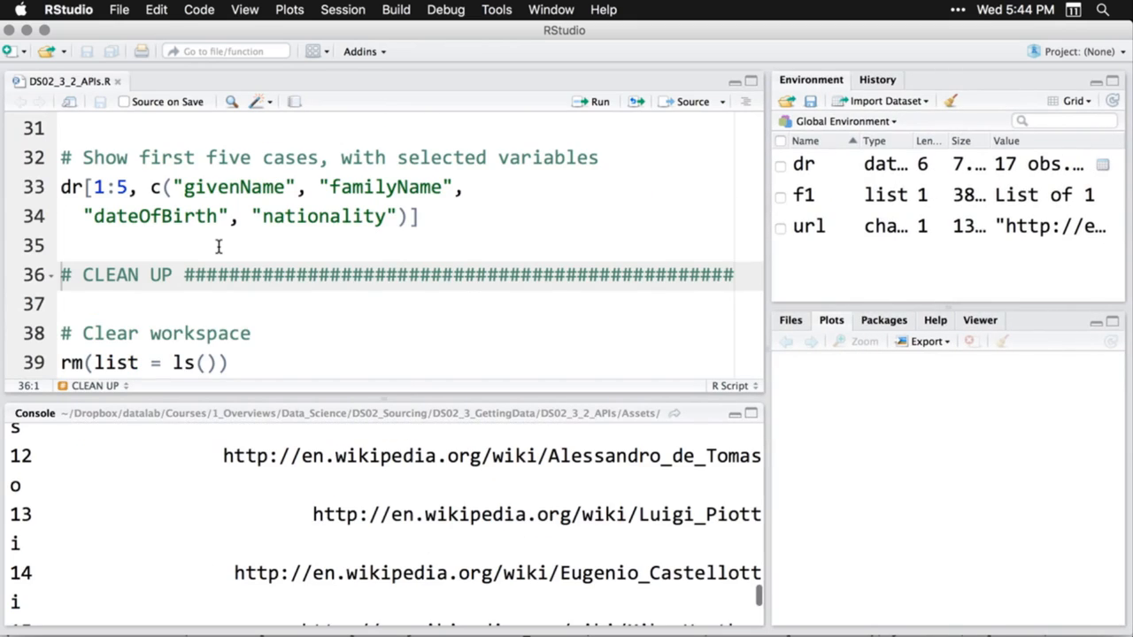
Step: Display dr's driver rows and read the rm, p_unload and cat clean-up lines
scroll(down, 3)
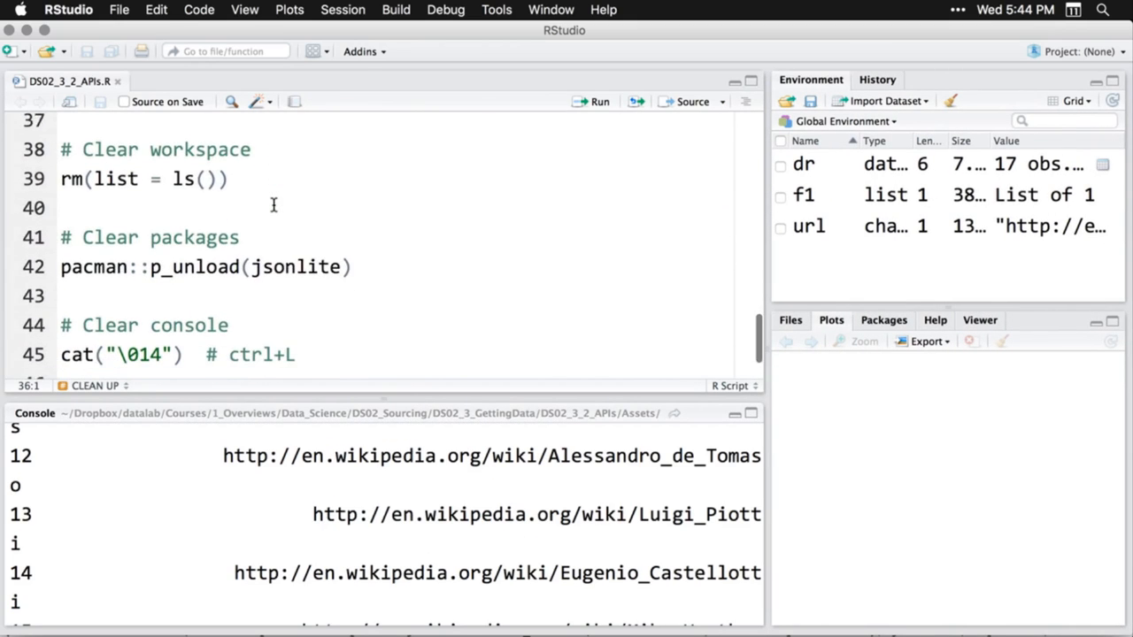
scroll(down, 3)
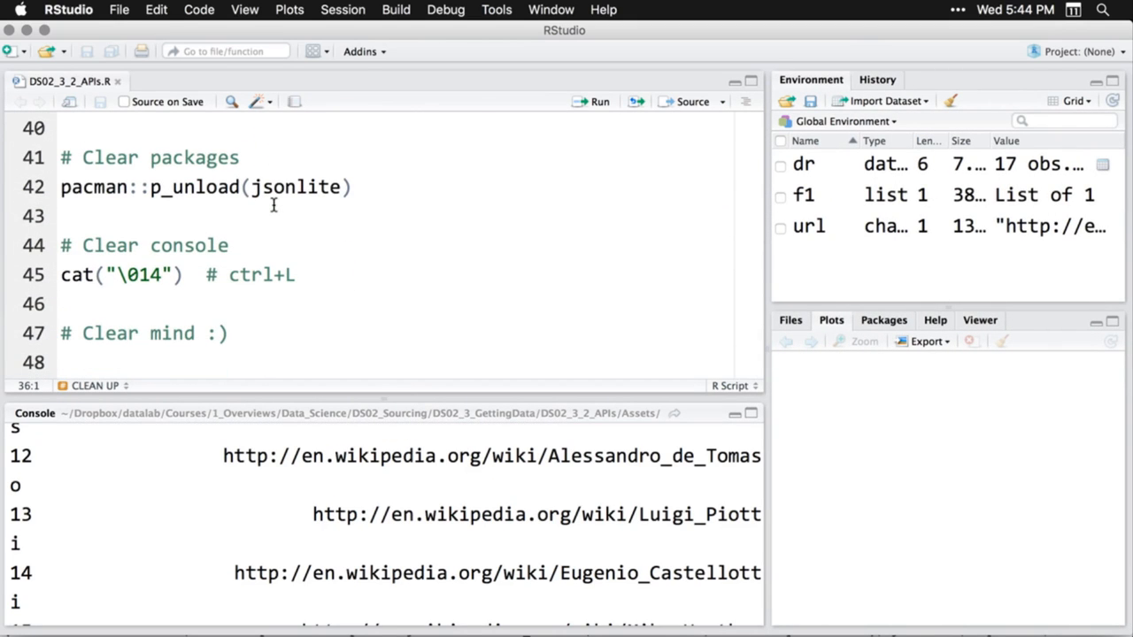